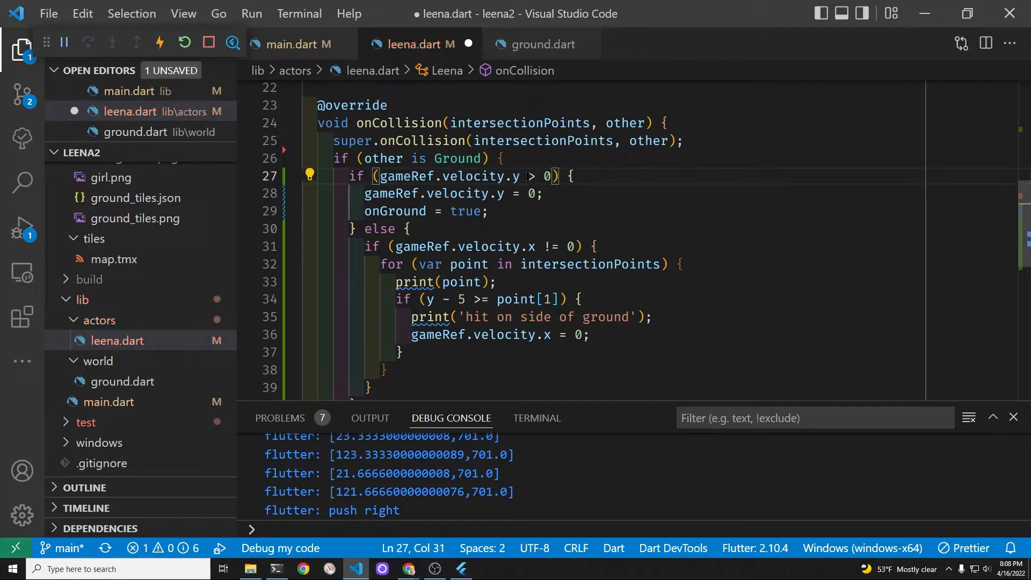
Save leena.dart and restart the running game with the updated collision code
click(183, 42)
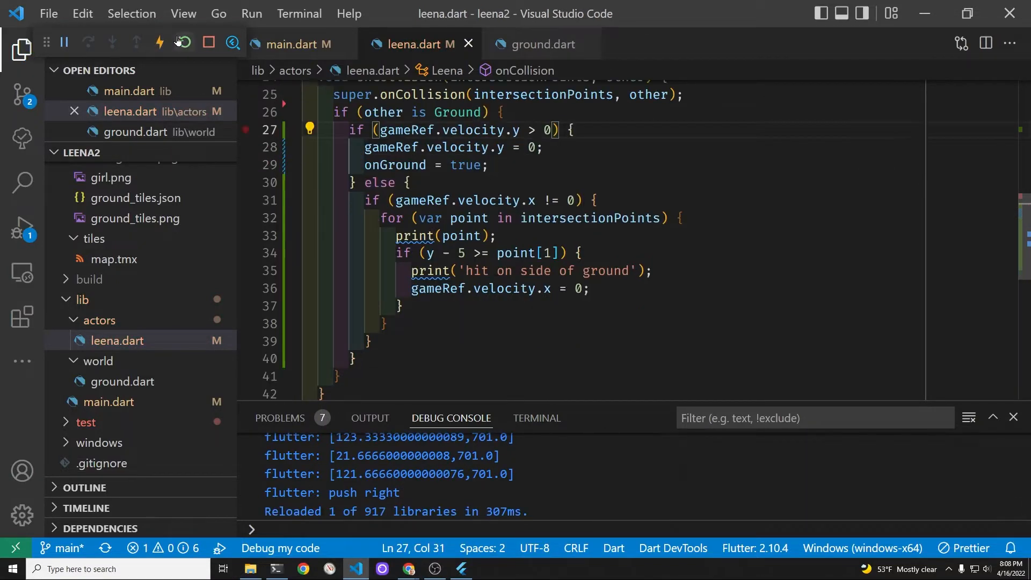
click(183, 42)
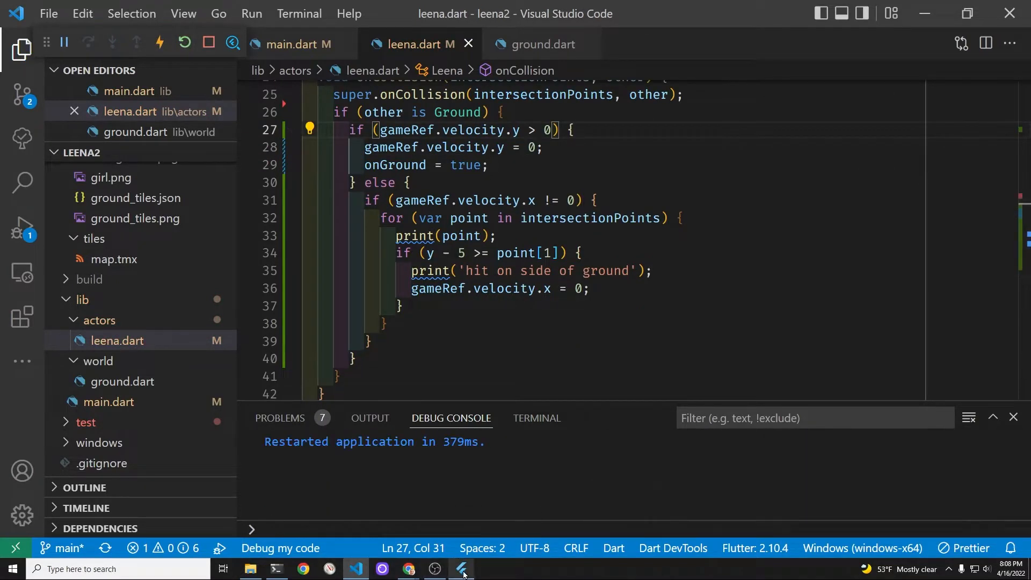
Ride the skater into the raised ledge until the console logs 'hit on side of ground', then return to the editor
click(461, 570)
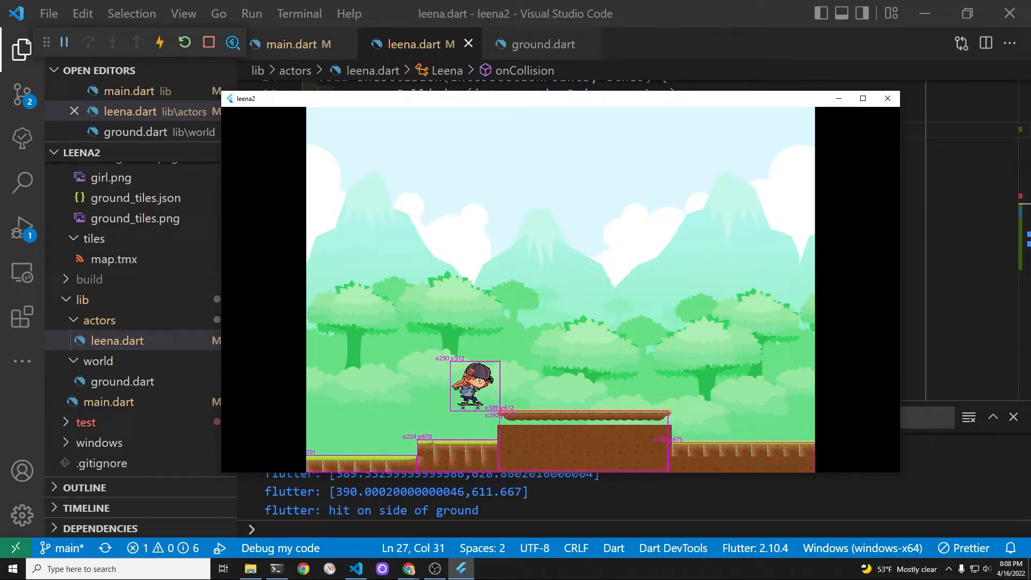
click(887, 97)
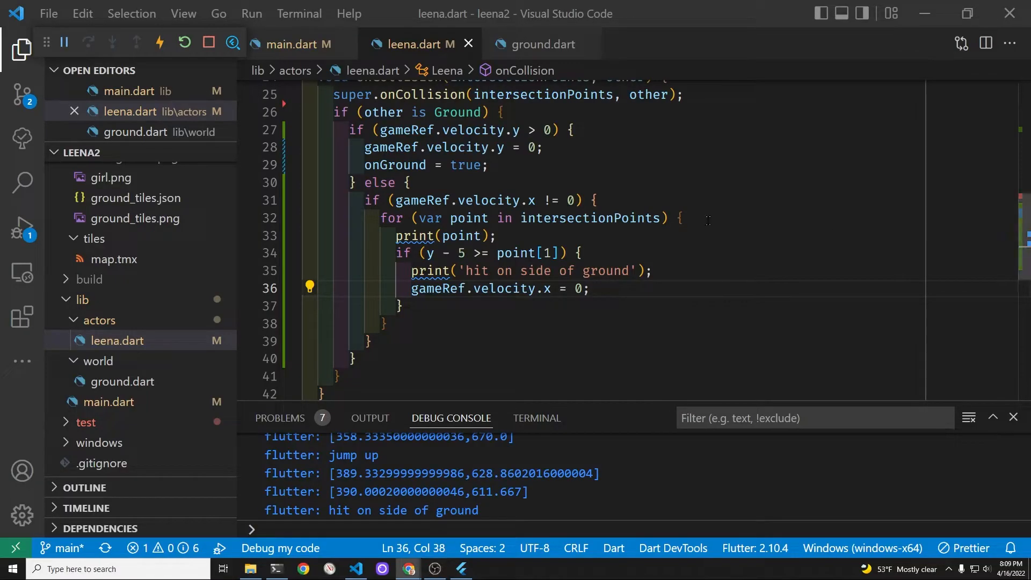
Add an empty if (intersectionPoints.length == 2) block in the landing branch above the // hit ground comment
click(574, 130)
text(// hit ground)
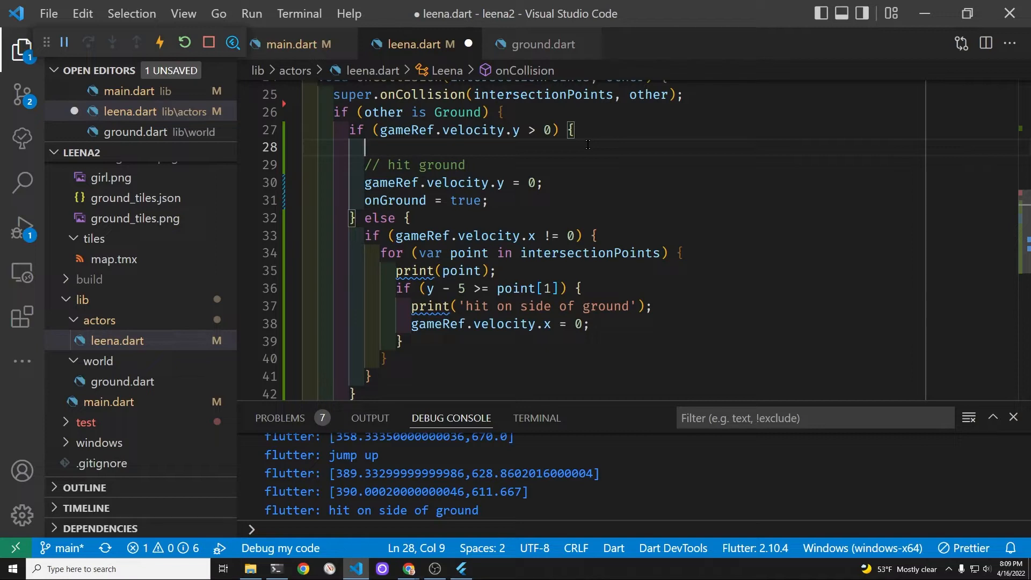
text(if)
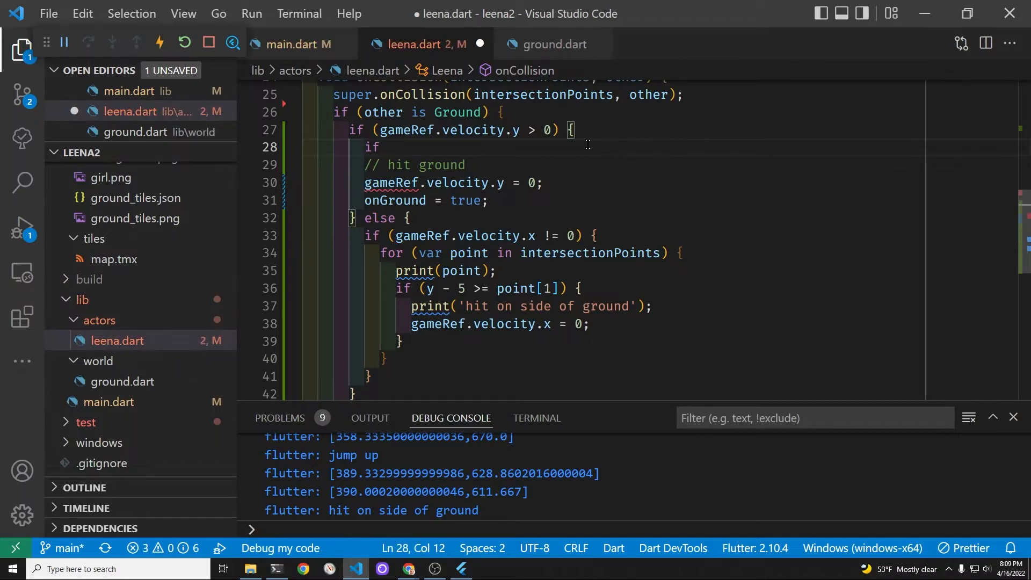
text((intersectionPoints.length)
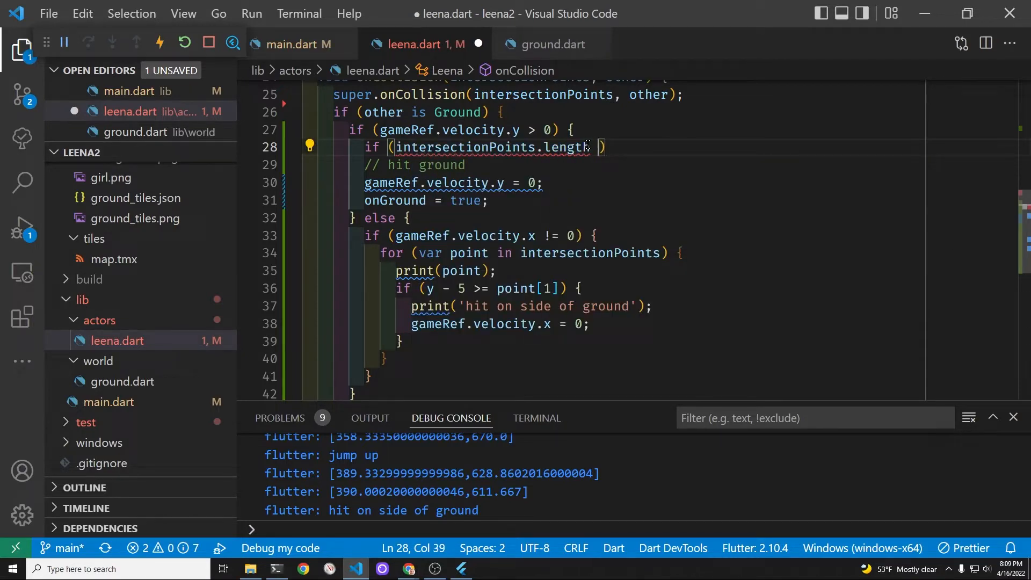
text(== 2)
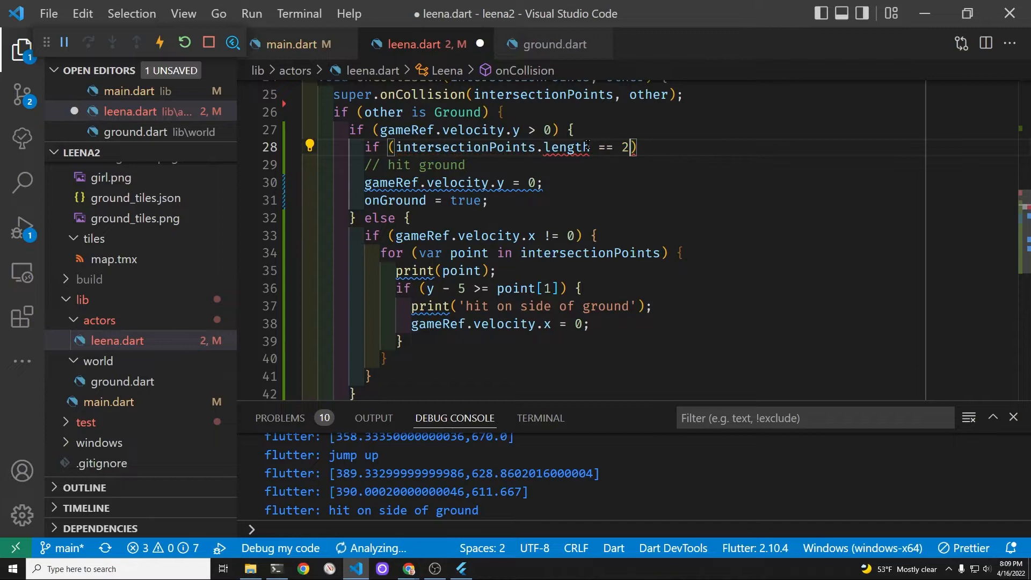
key(Backspace)
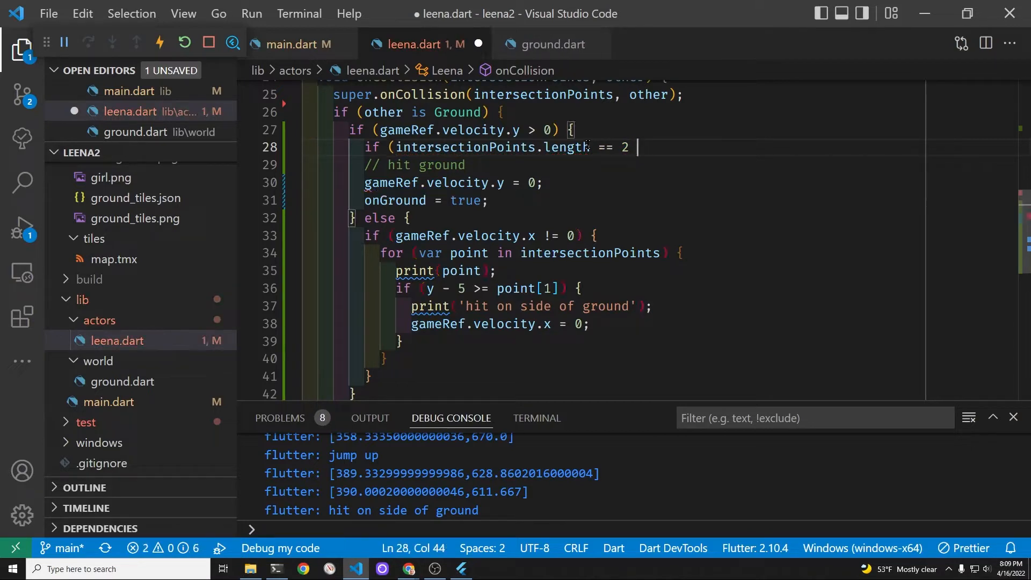
text() {)
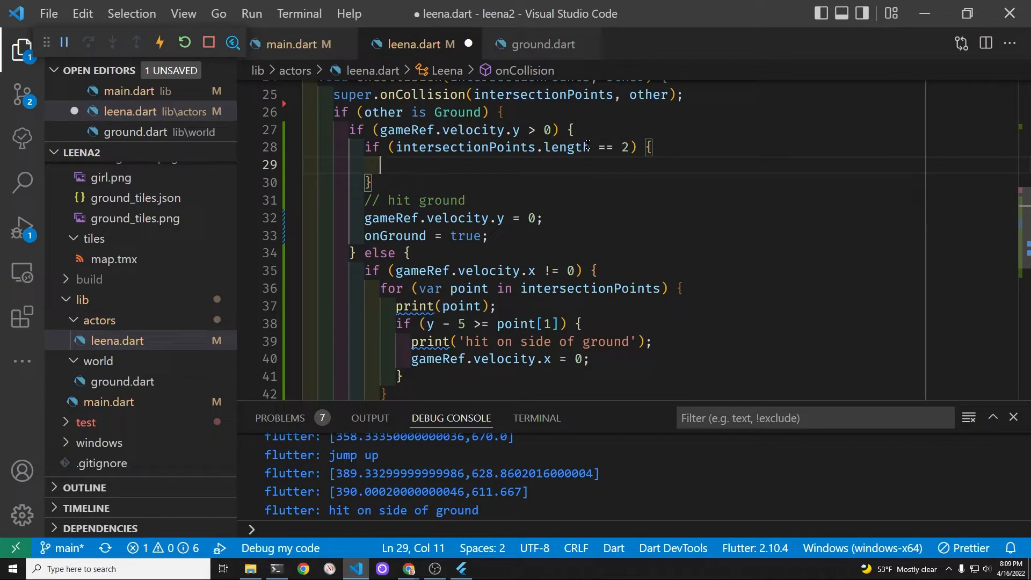
Declare var x1 = intersectionPoints.first[0]; and var x2 = intersectionPoints.last[0]; inside the two-point block
text(var x1)
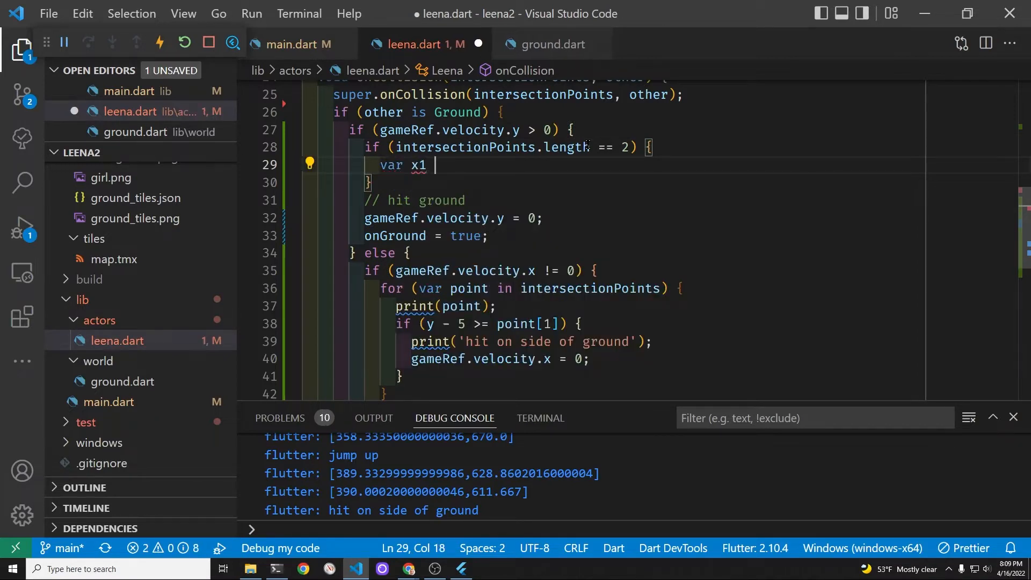
text(= in)
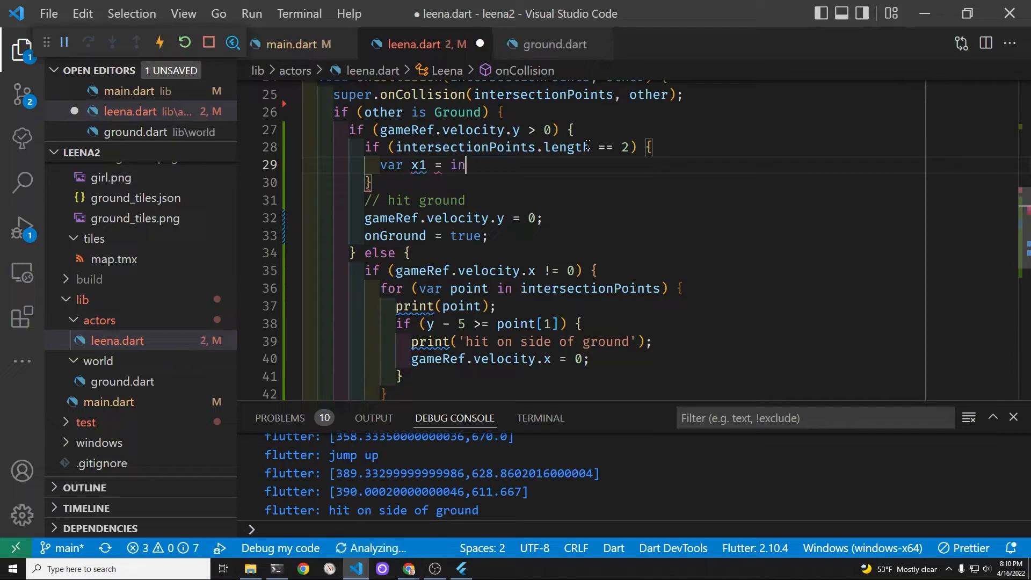
text(ints)
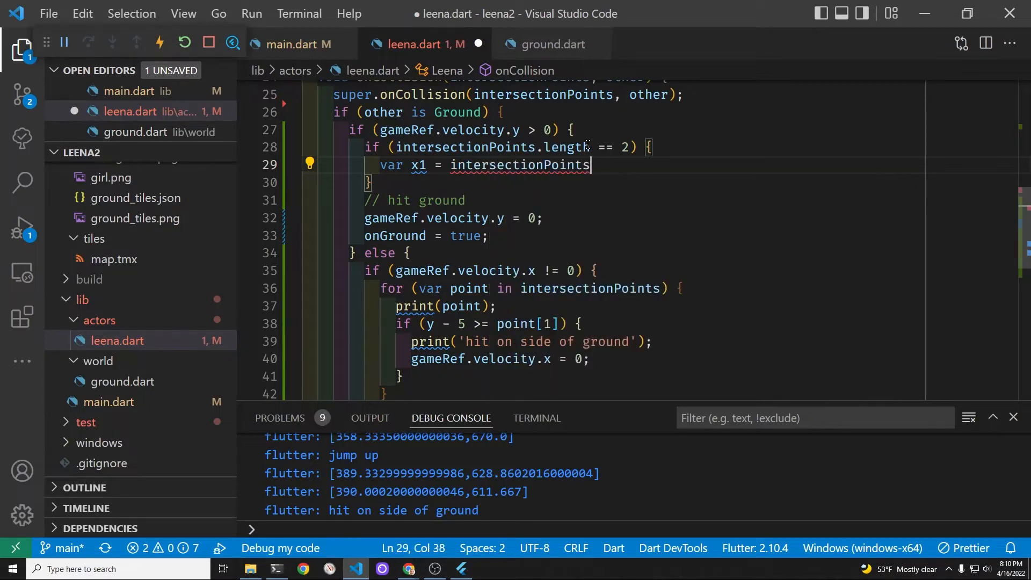
text(.first)
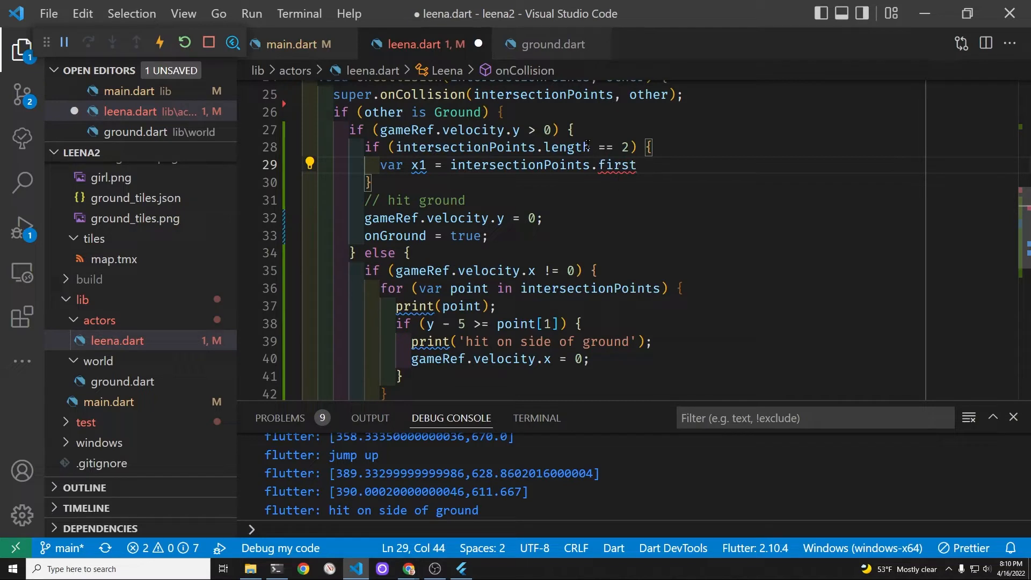
text([0])
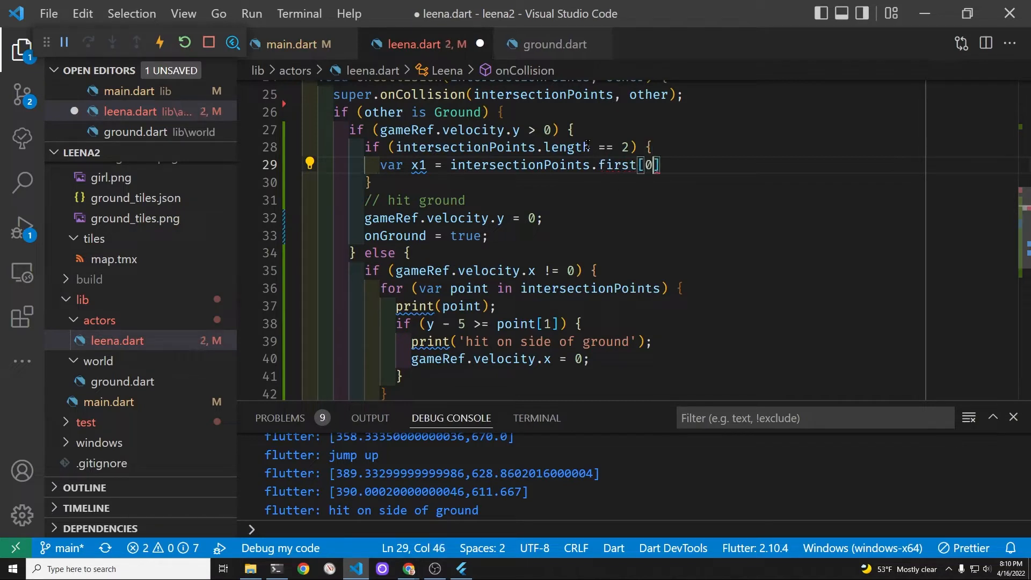
text(var)
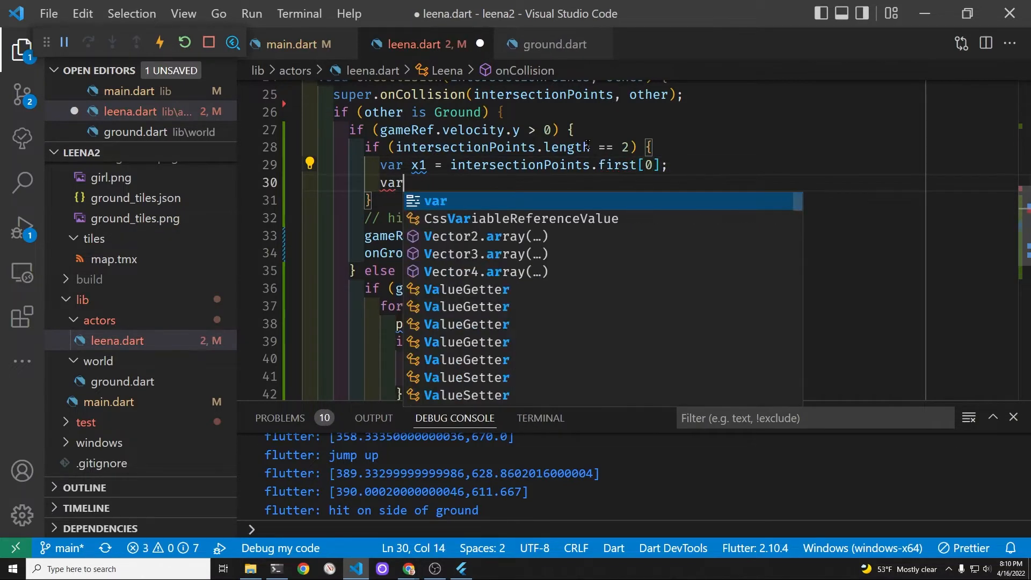
text(x2)
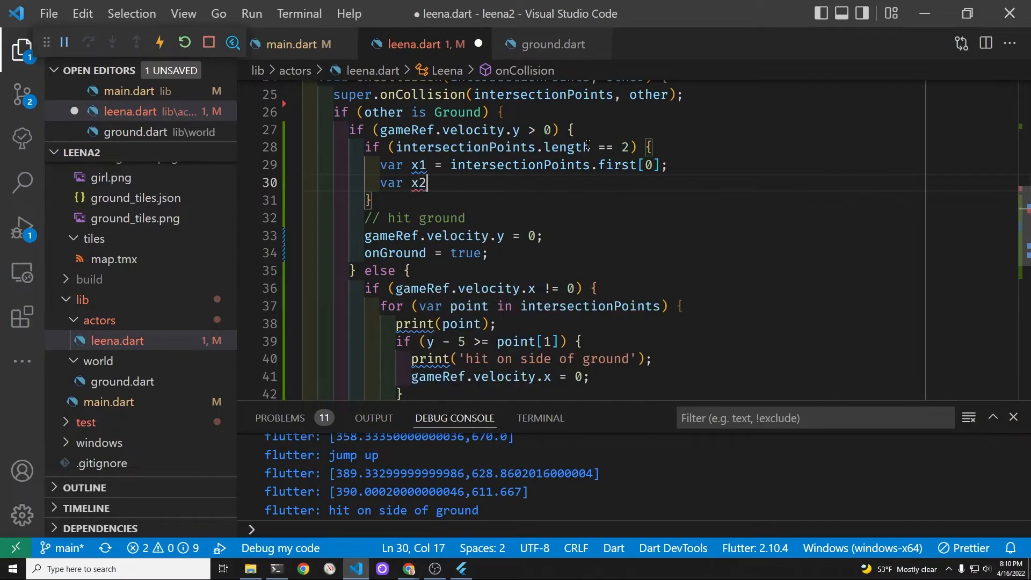
text(= intersectionPoints.)
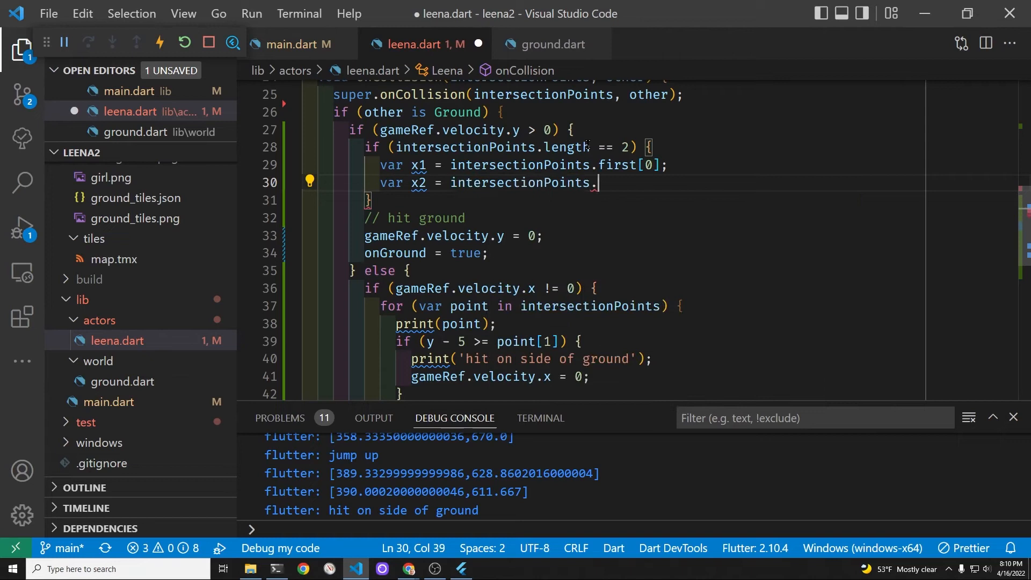
text(last[)
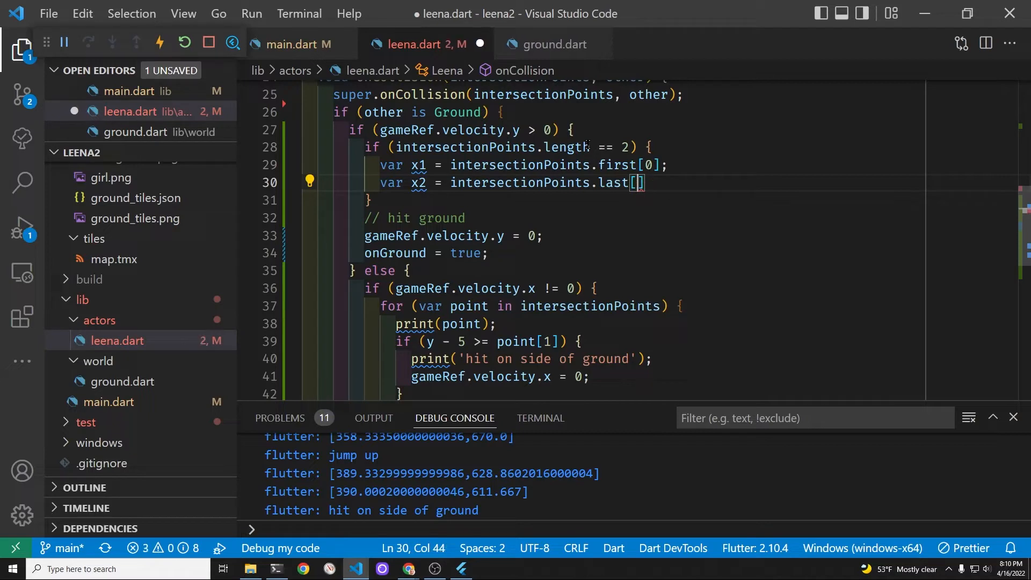
text(0];)
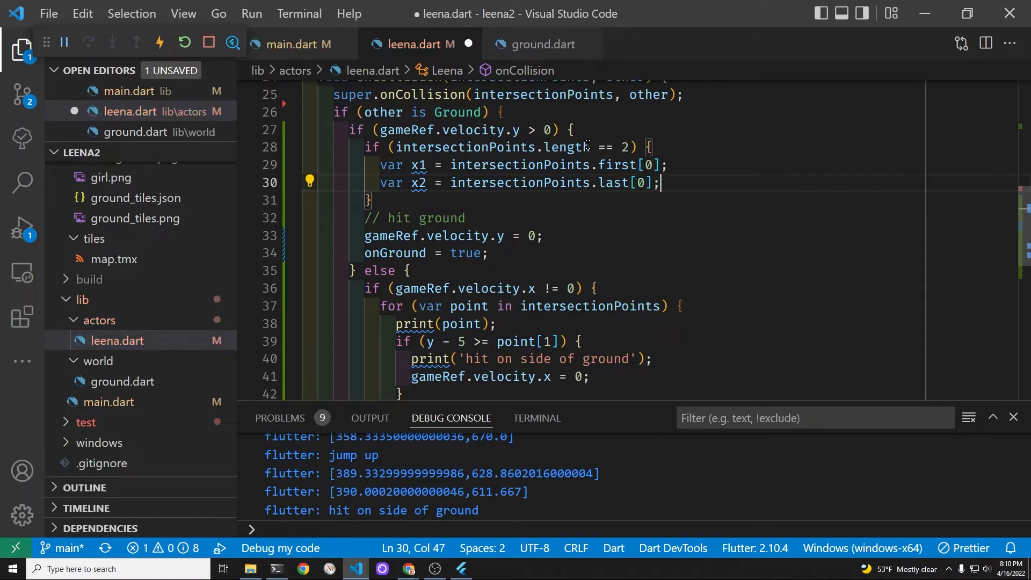
key(Enter)
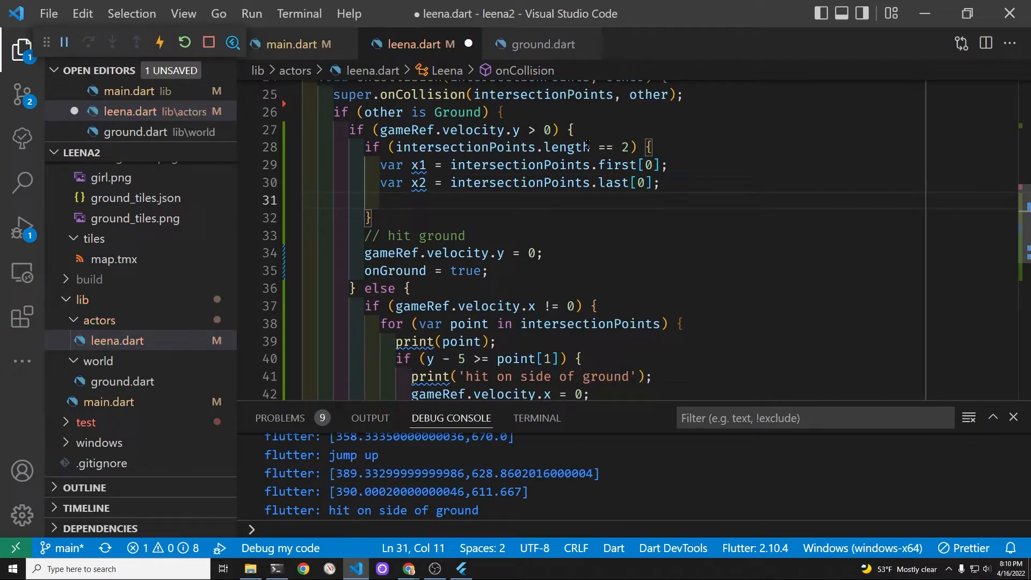
Add an if ((x1 - x2).abs() < 2) branch that sets gameRef.velocity.y = 100
text(if ((x1)
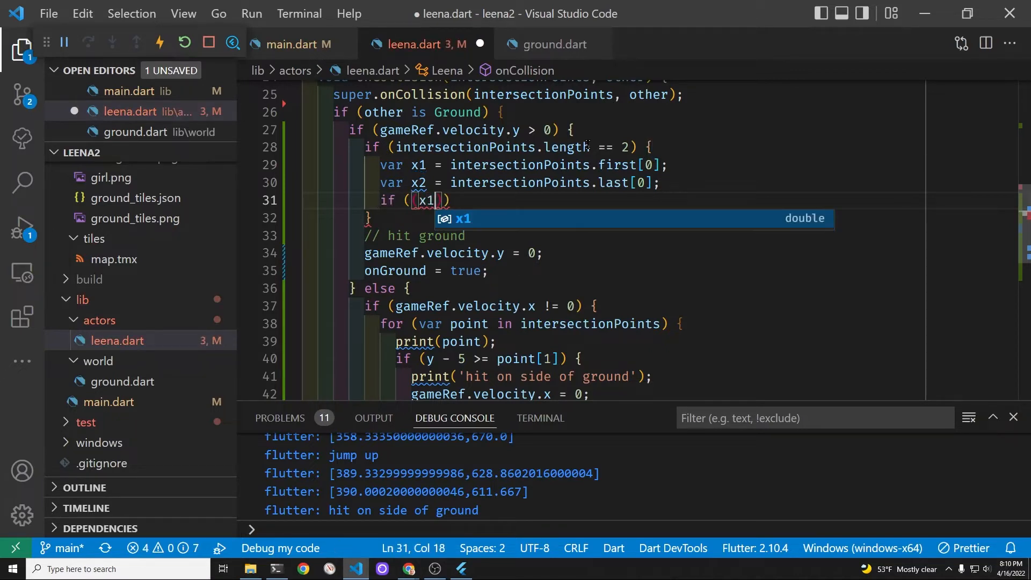
text(-x2)
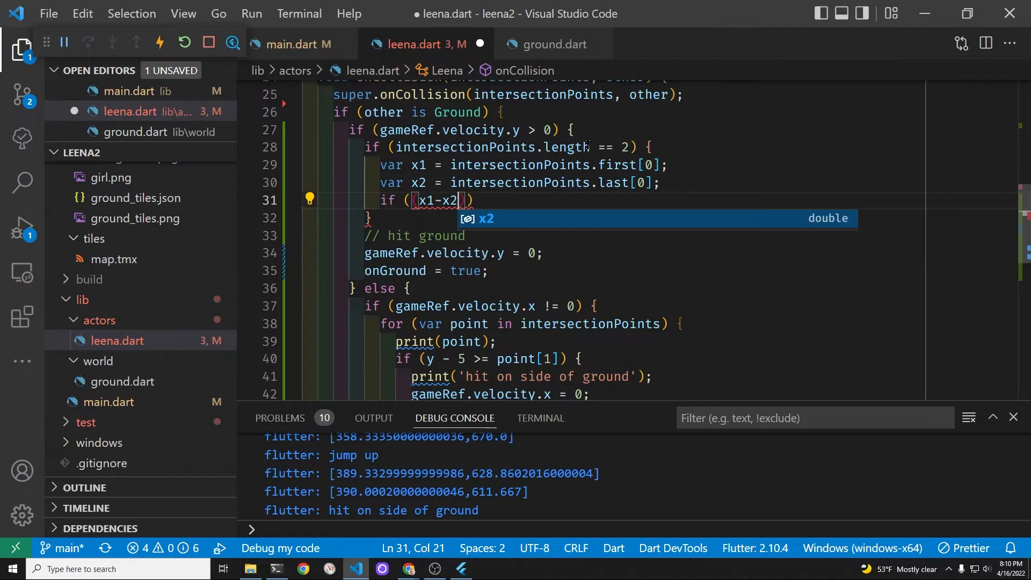
text(.)
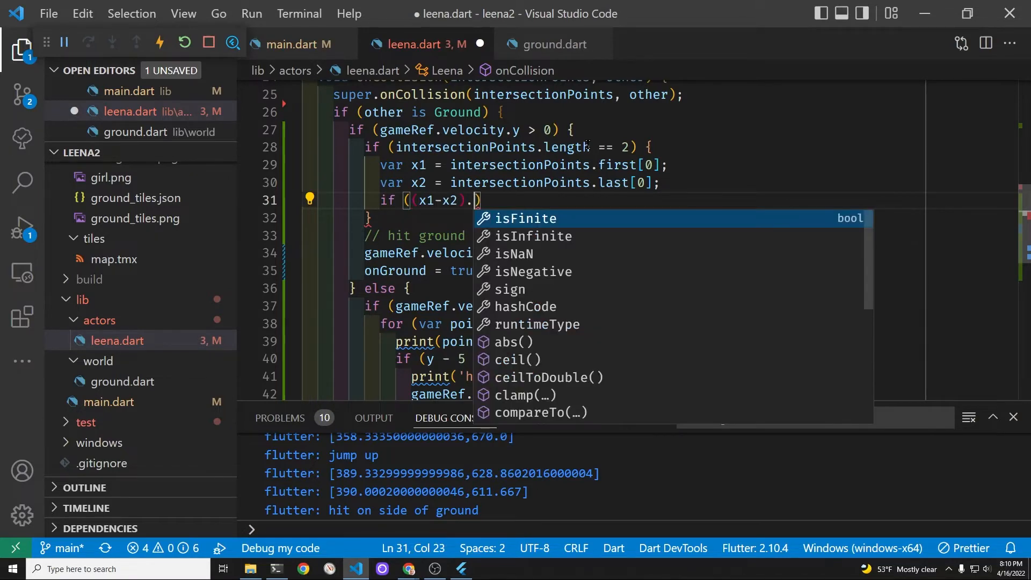
text(abs()
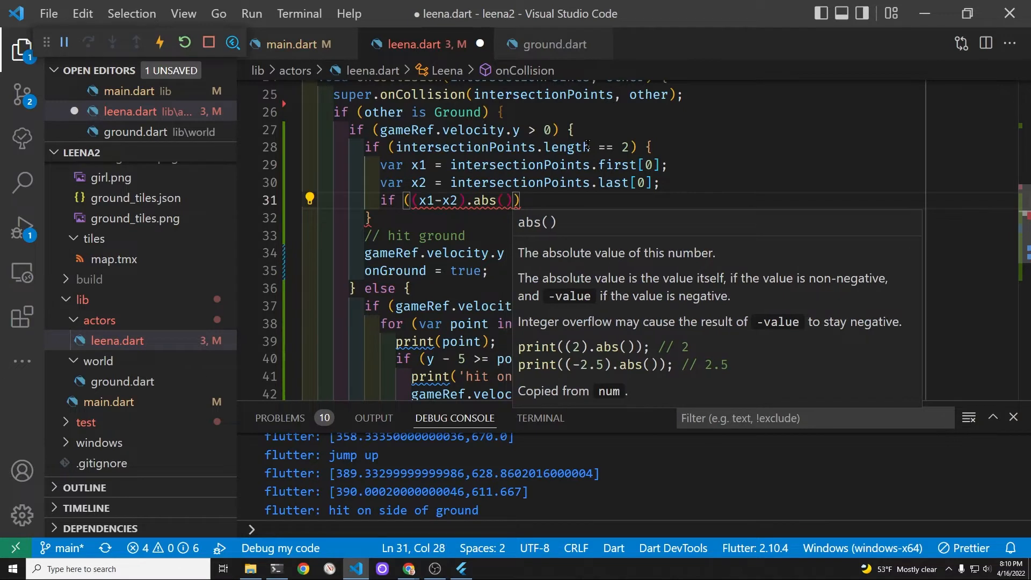
text(< 2)
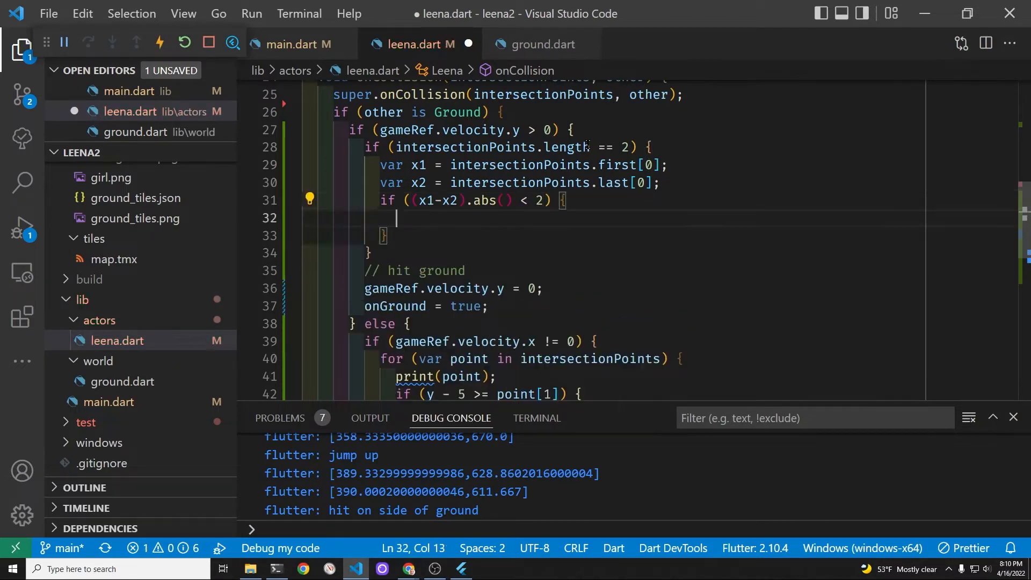
text(ve)
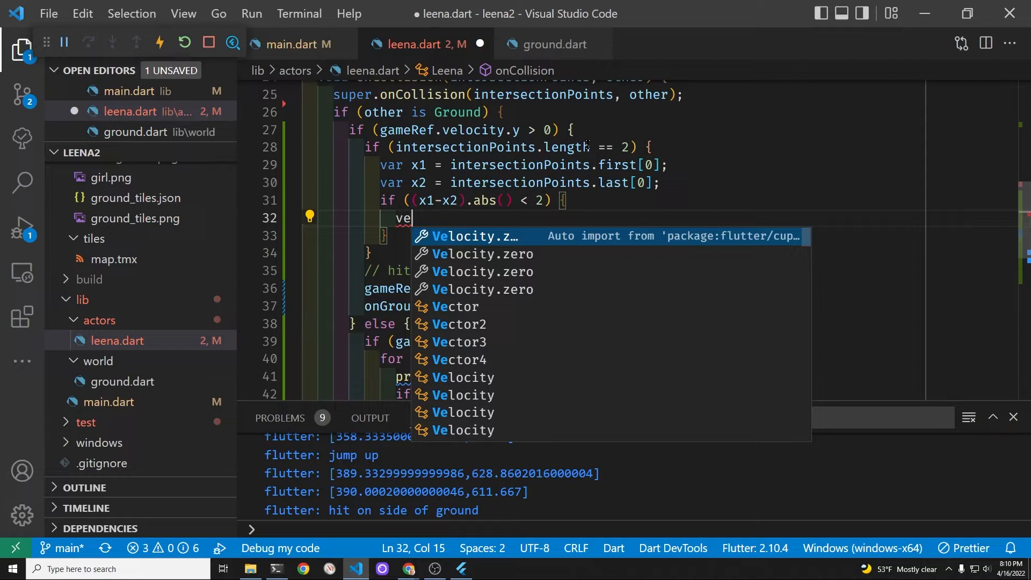
text(lo)
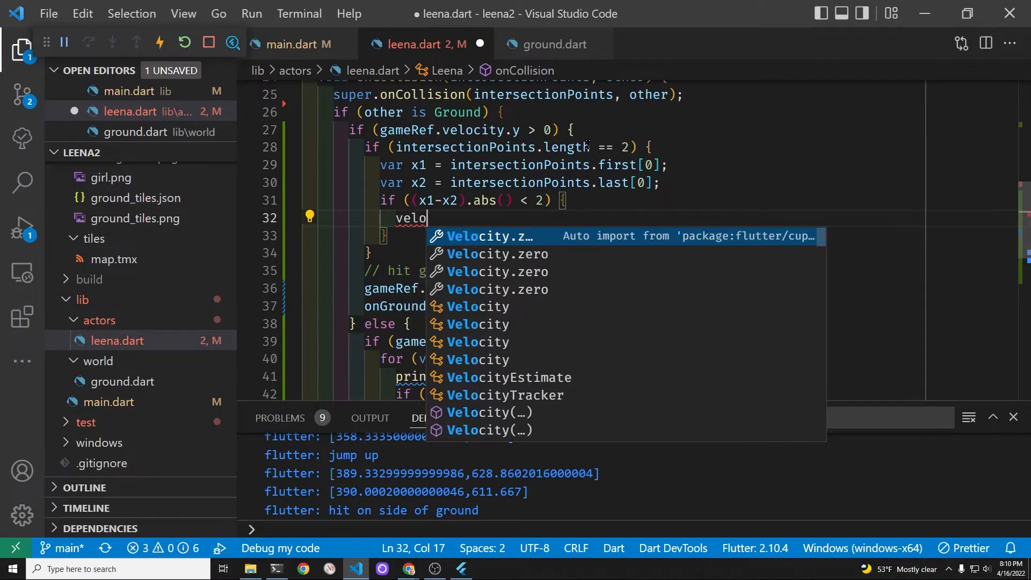
text(city.)
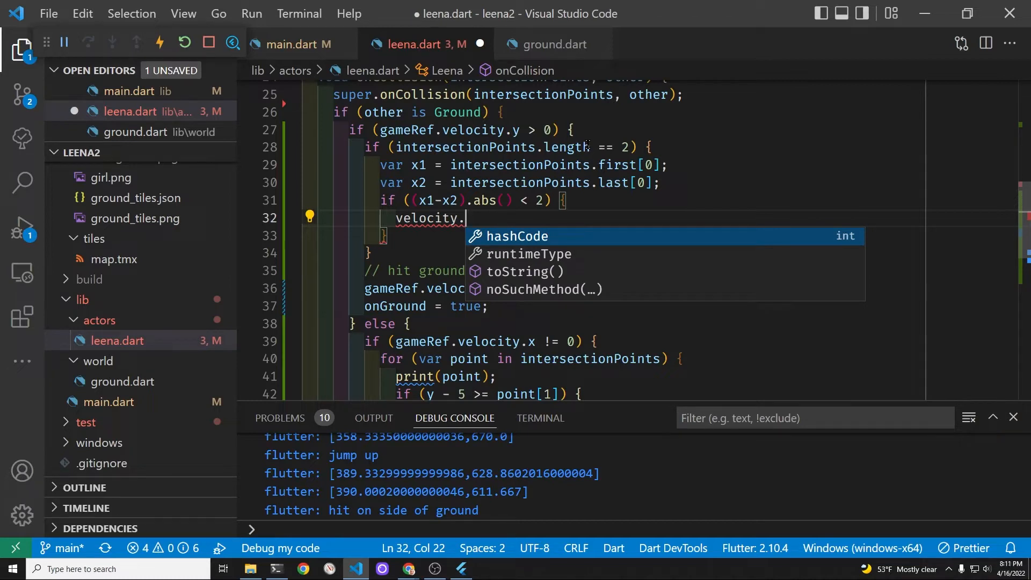
key(Backspace)
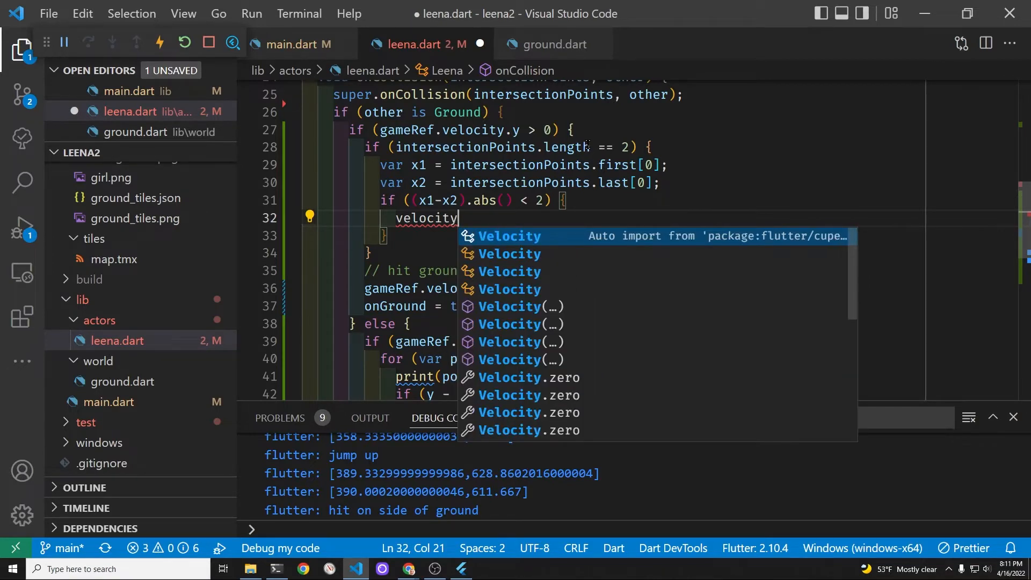
key(Backspace)
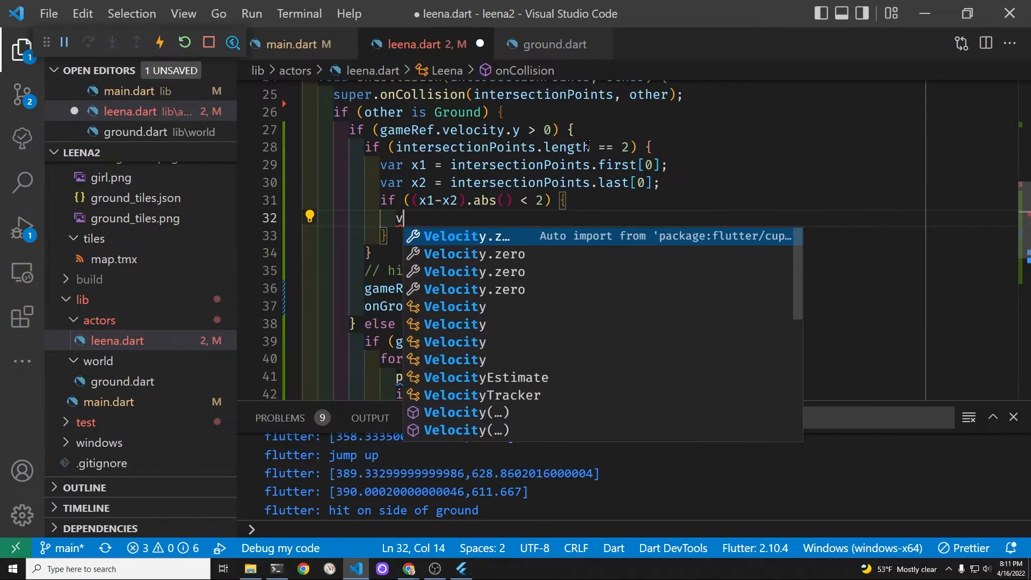
text(gameRef.velocity.y =)
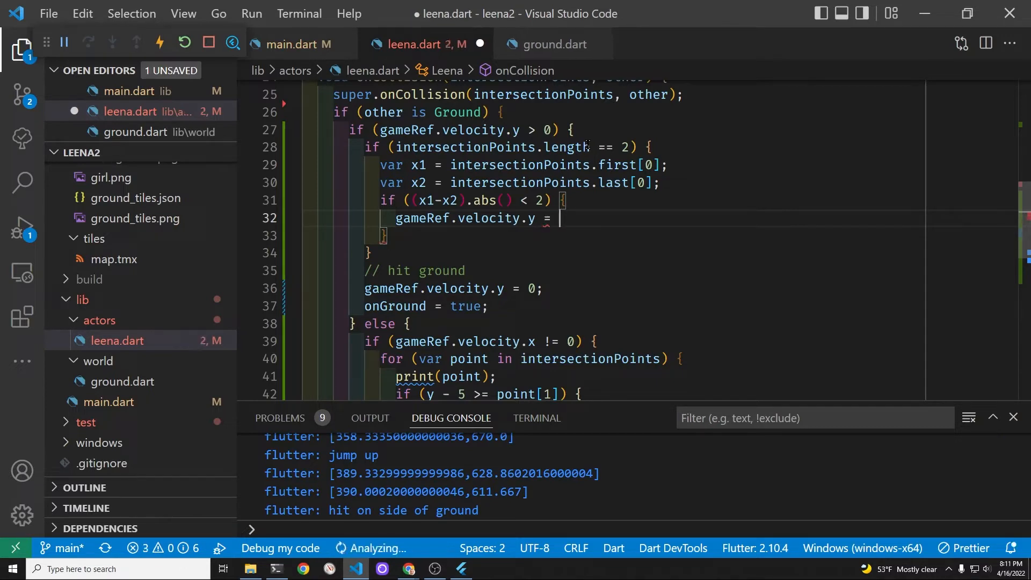
text(100;)
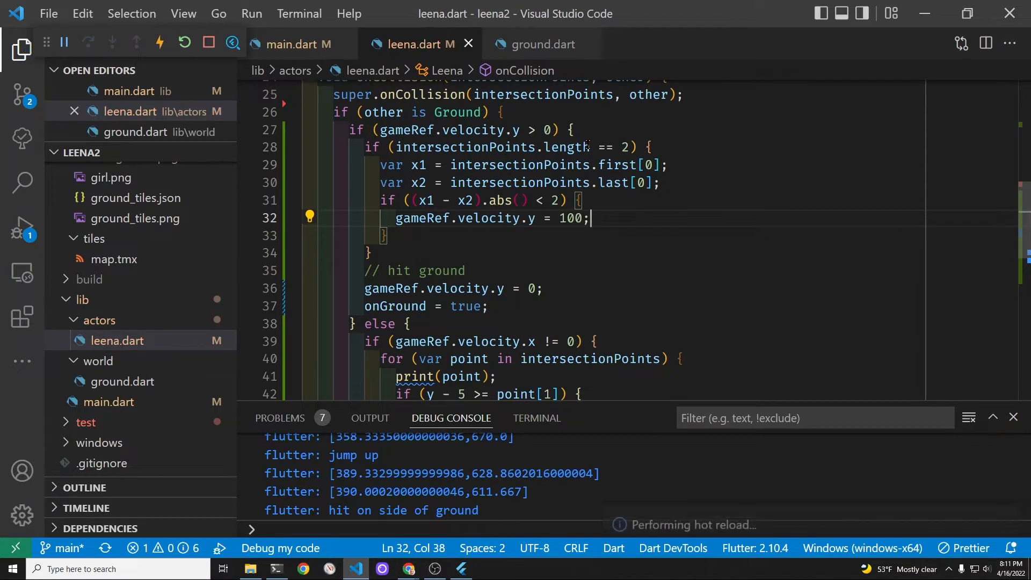
Comment the branch '// hit the side, so send down with gravity.' and bring the game forward to test
key(Enter)
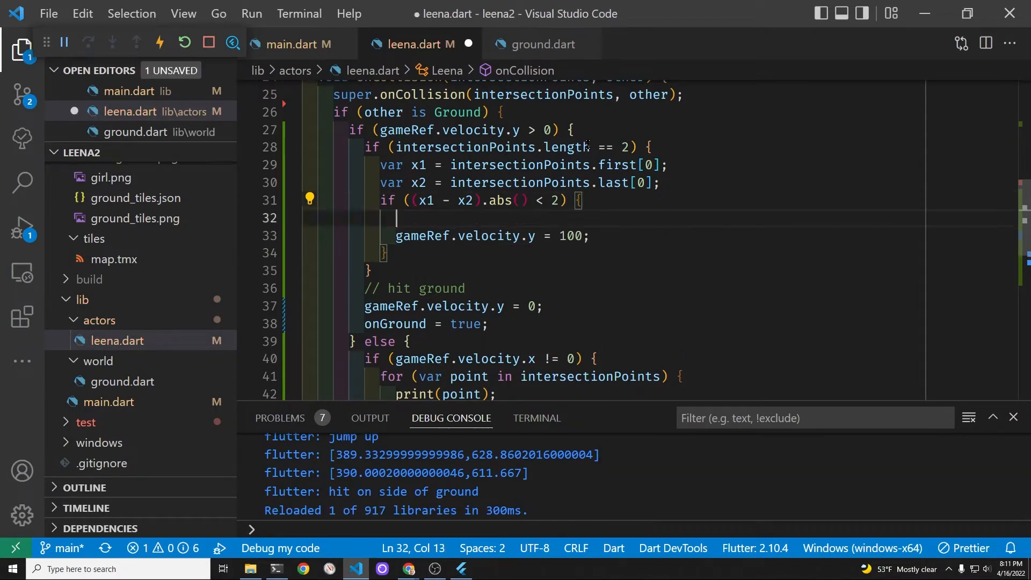
text(// hit the side, so s)
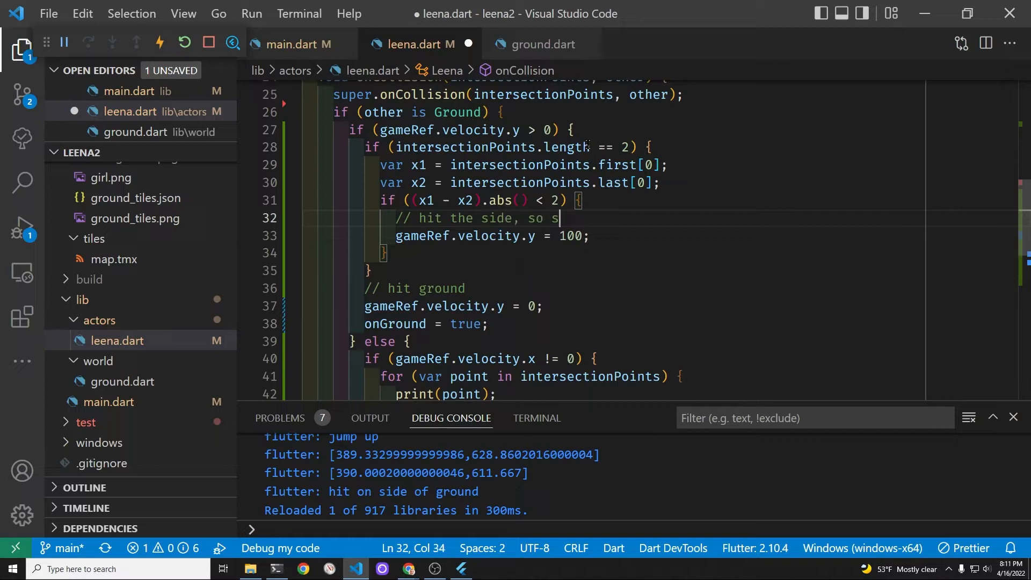
text(end down)
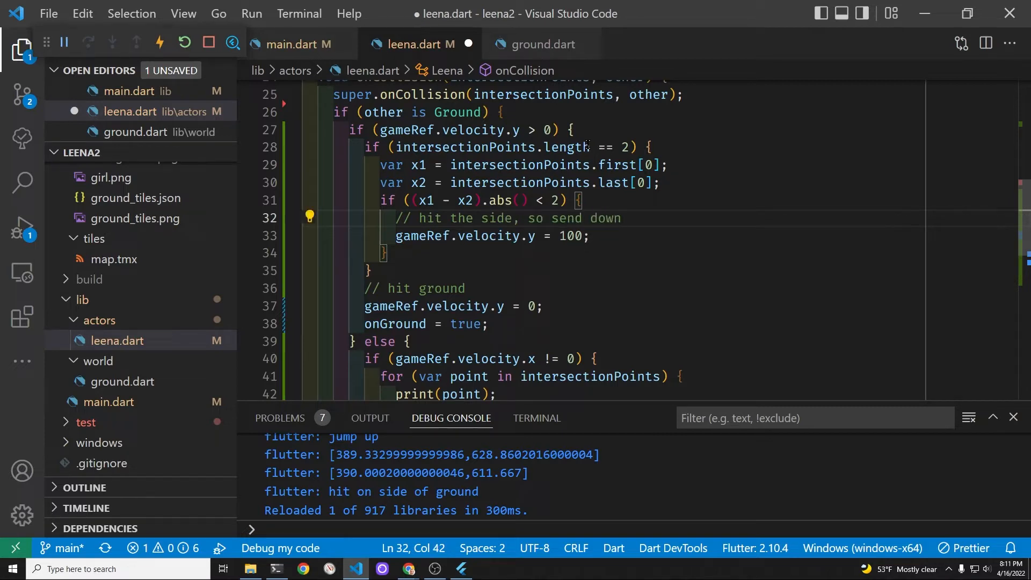
text(with gra)
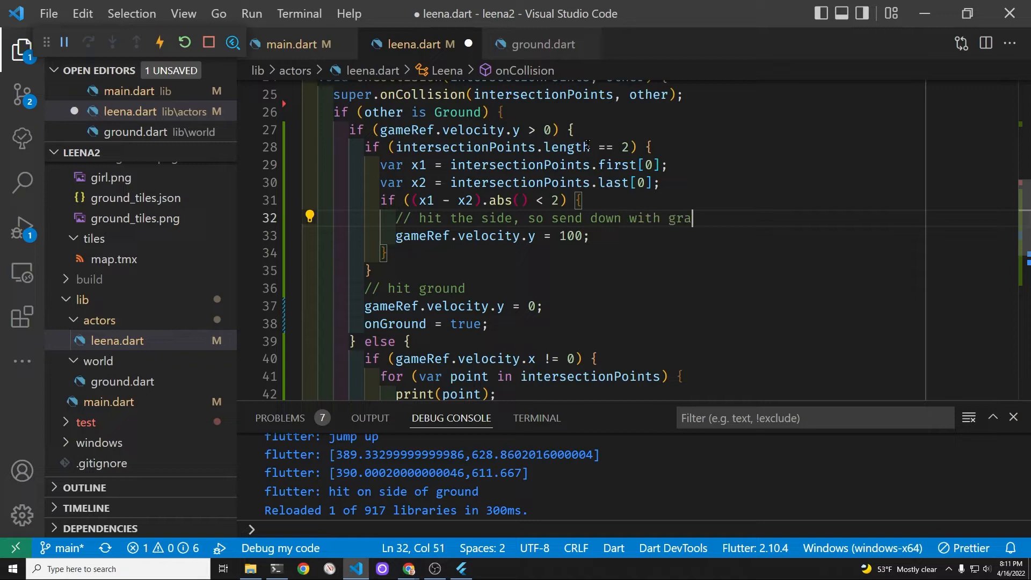
text(vity.)
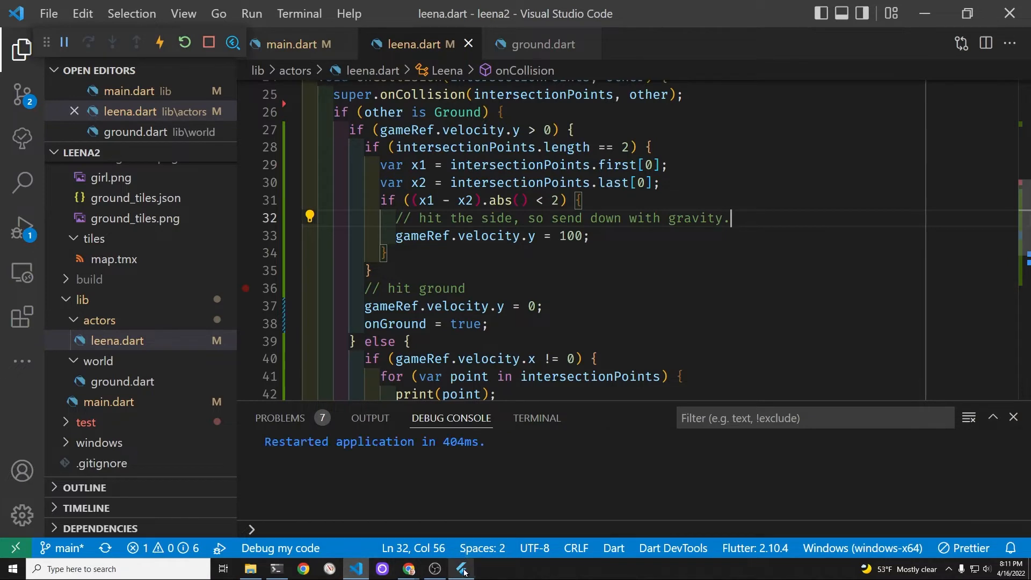
click(462, 569)
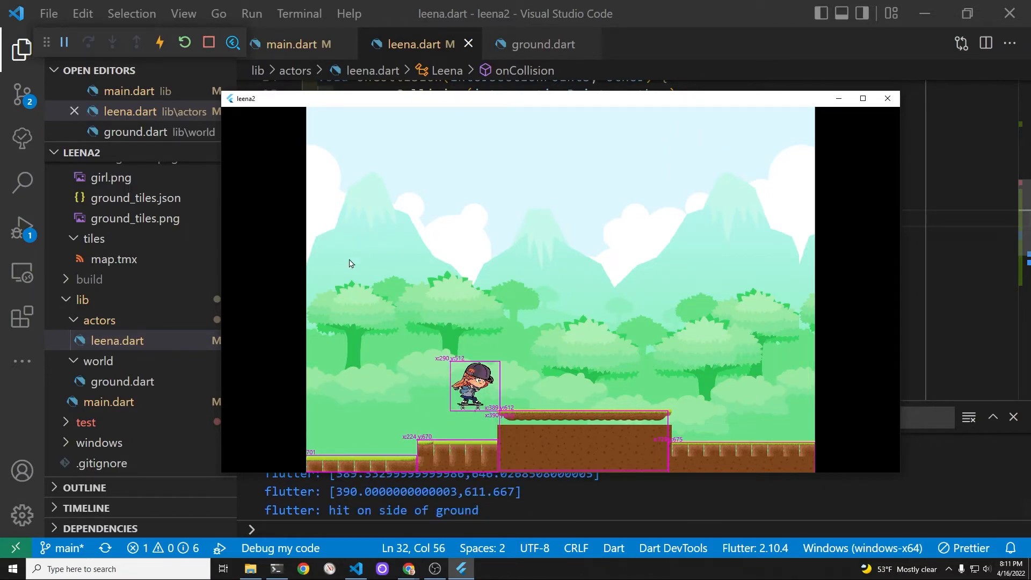
Return to leena.dart and cut the // hit ground, velocity.y = 0 and onGround = true lines
click(888, 97)
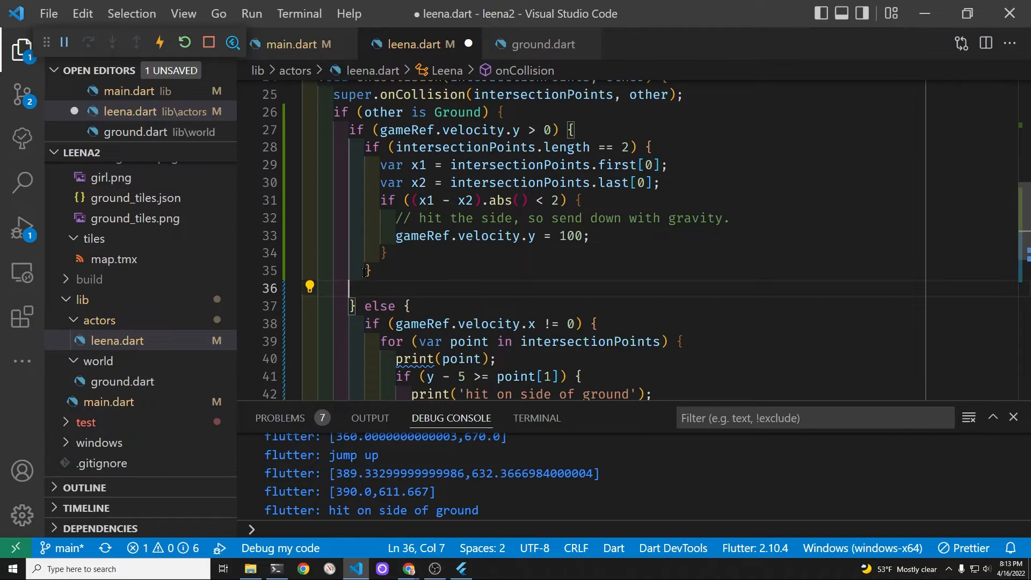
Add an else { branch after the side check holding the hit-ground lines and hot reload the game
click(388, 251)
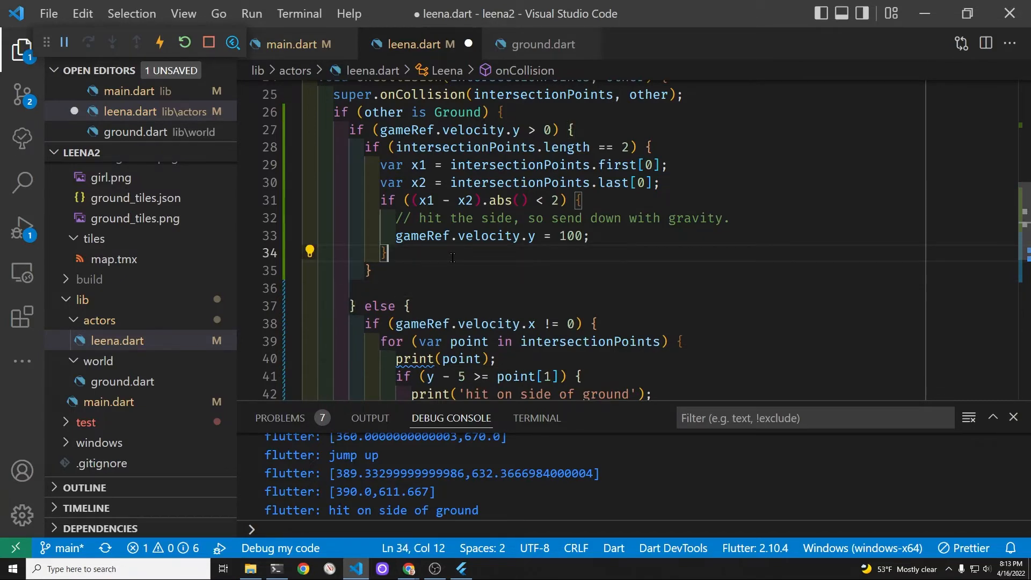
text(else {)
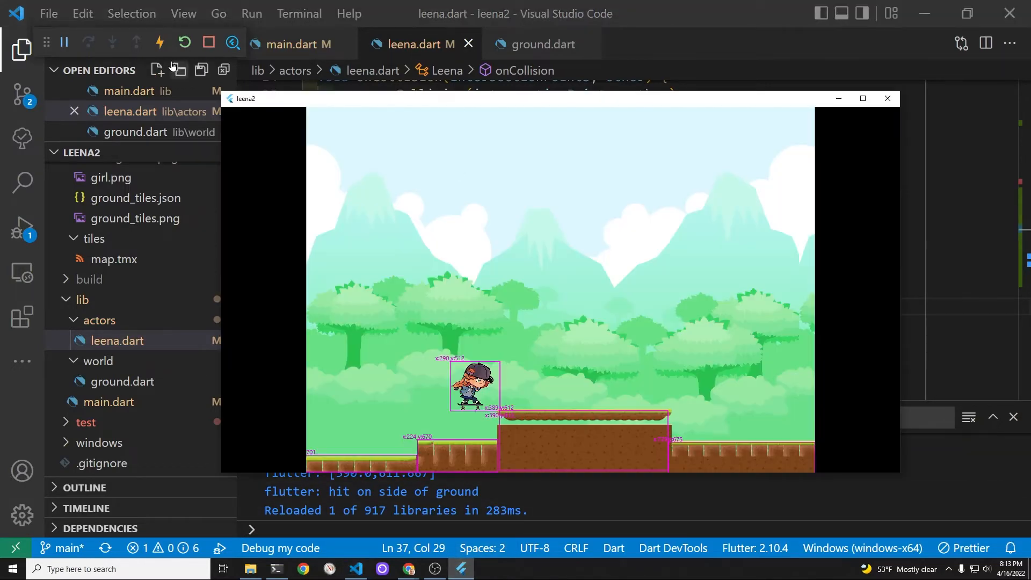
Move the skater against the ledge and watch her drop off the side onto the lower ground
click(887, 98)
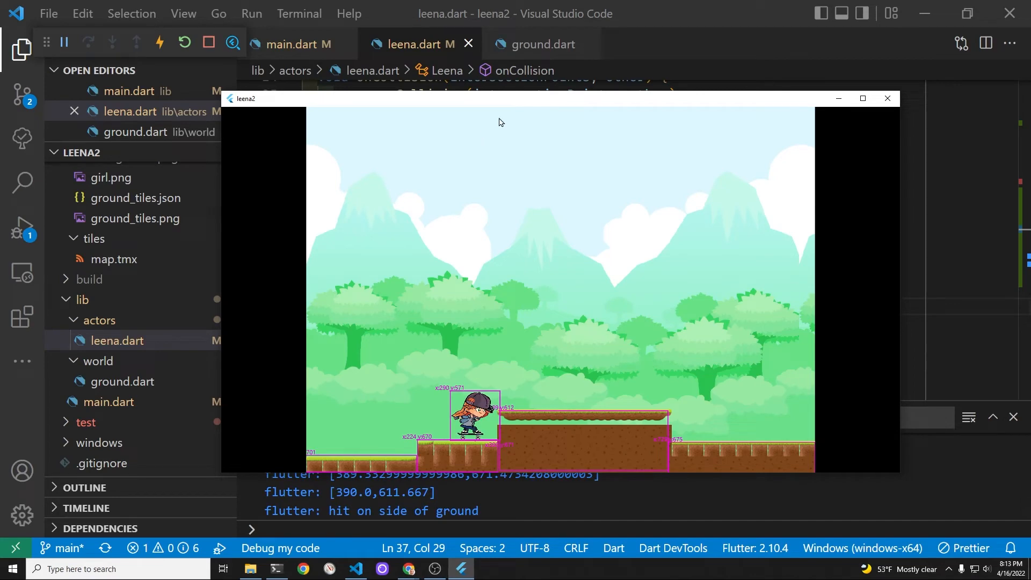
Change LeenaGame's jumpForce in main.dart to 180 and reload the game
click(887, 98)
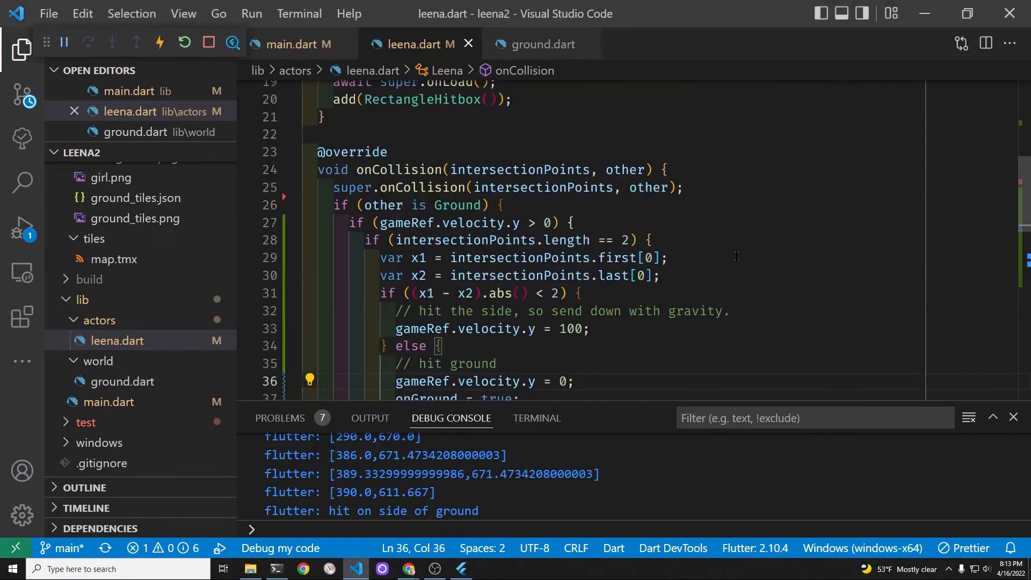
scroll(up, 3)
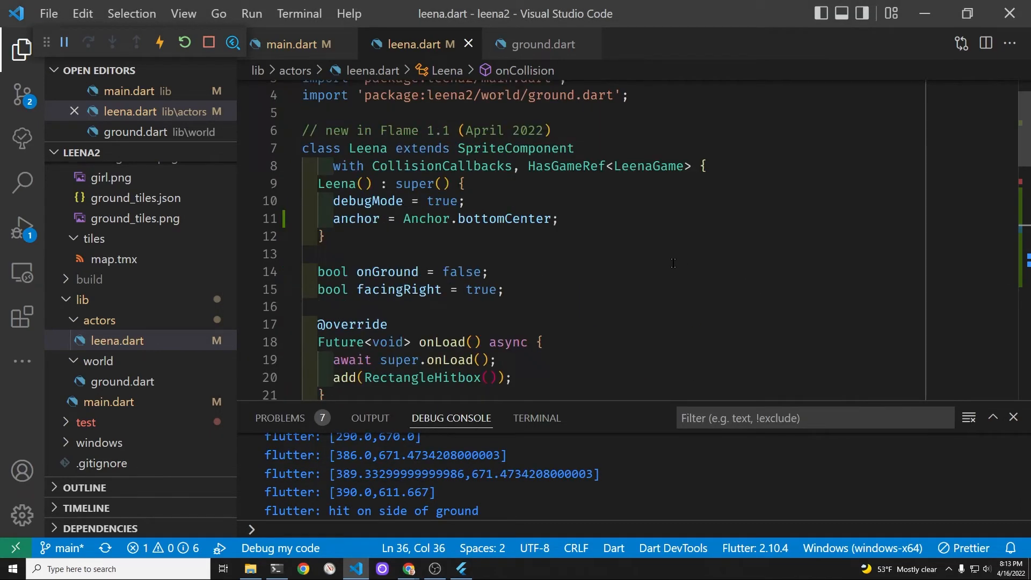
mouse_move(293, 44)
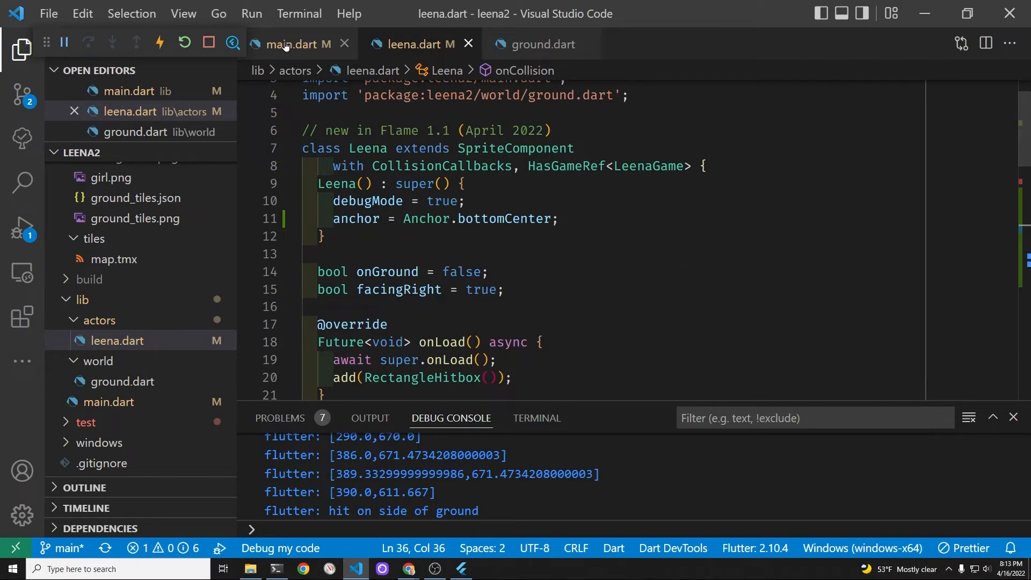
click(296, 44)
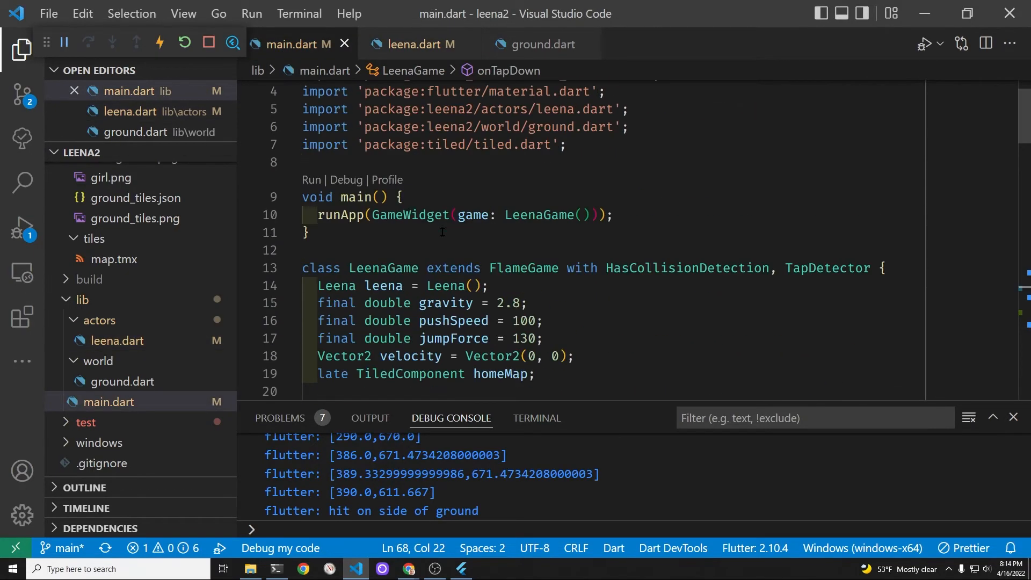
scroll(down, 3)
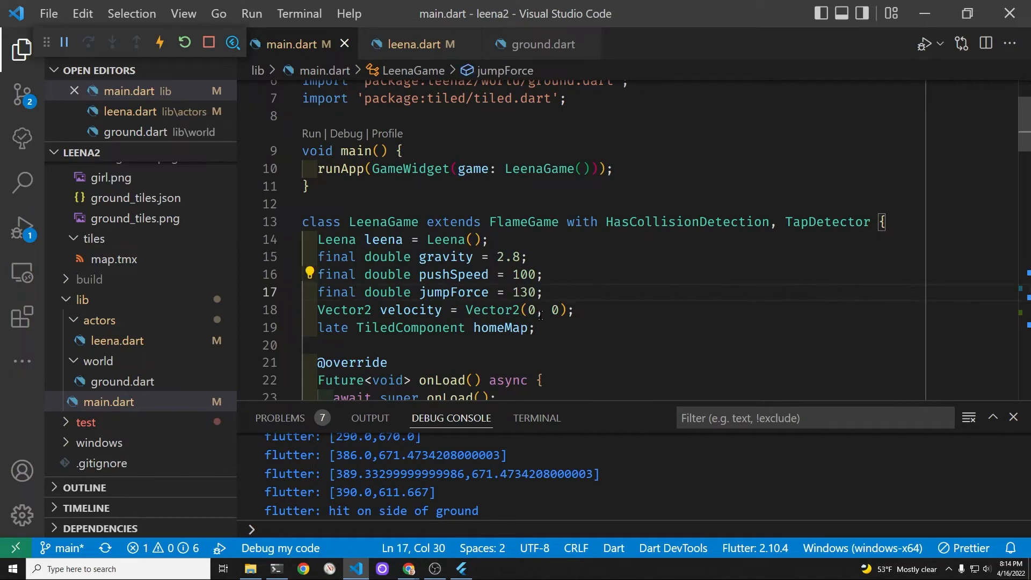
text(180)
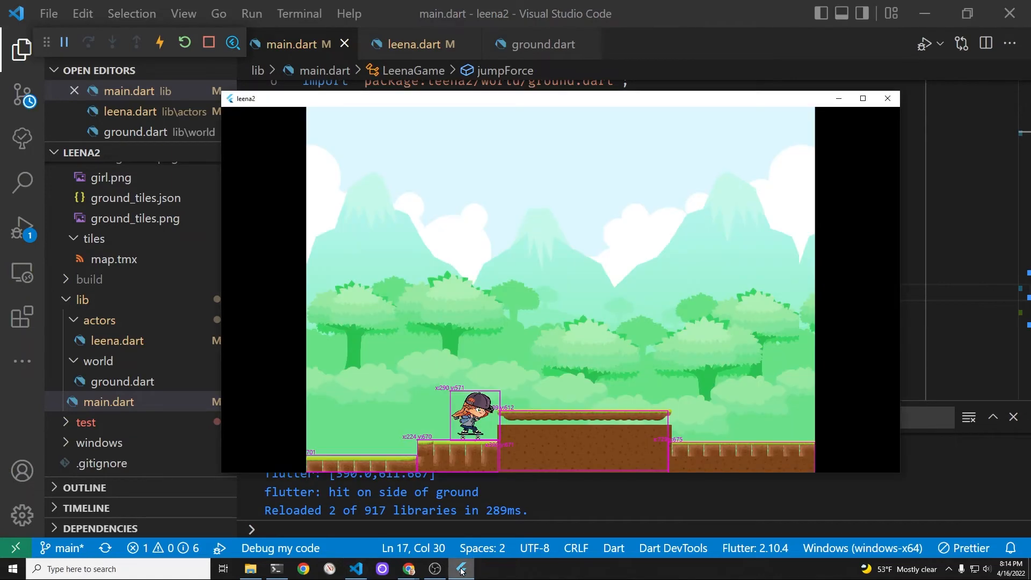
Test the skater's jump, then switch the browser to the Teachable Flutter Flame game course lecture
click(185, 43)
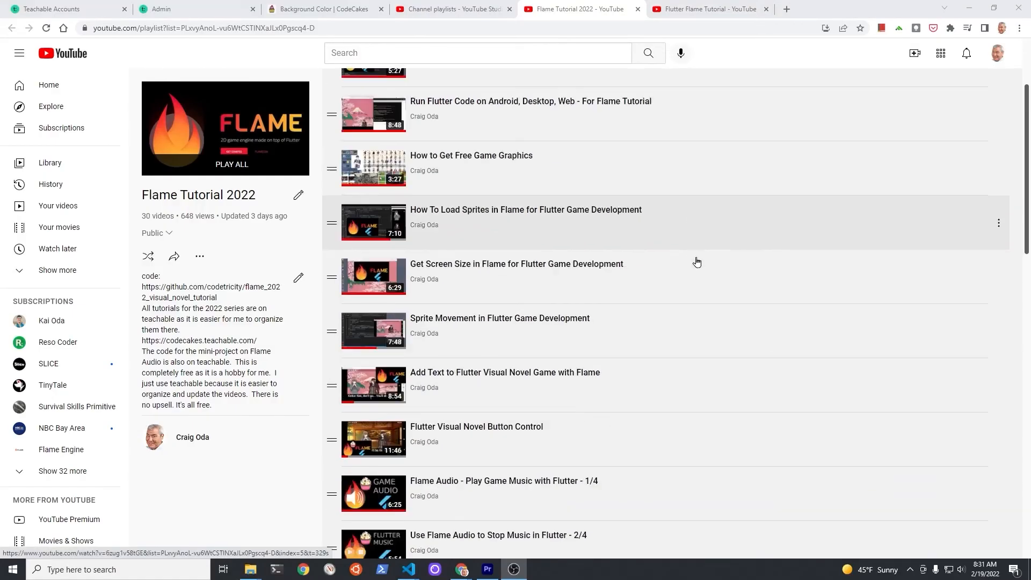
click(709, 8)
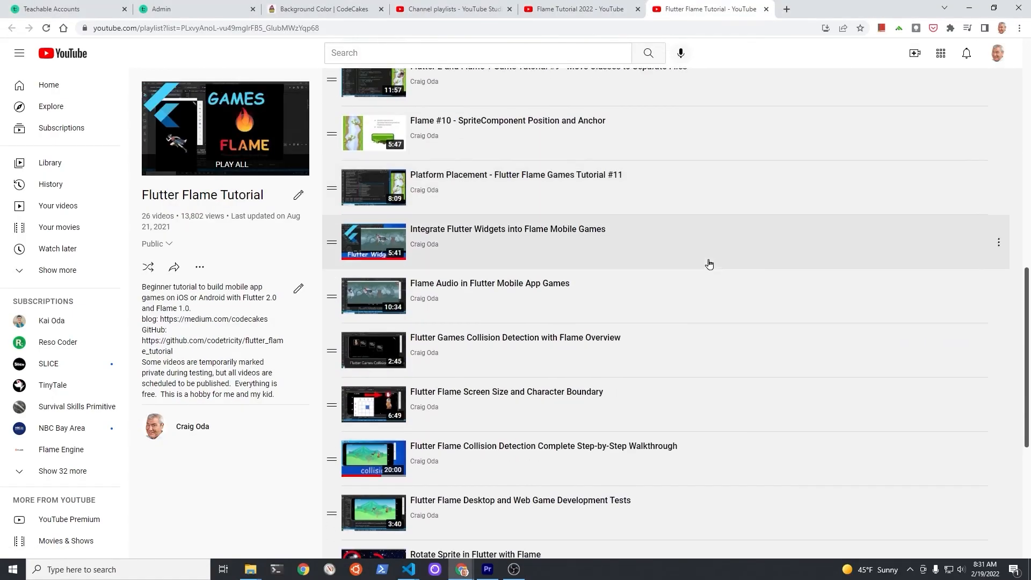
click(323, 9)
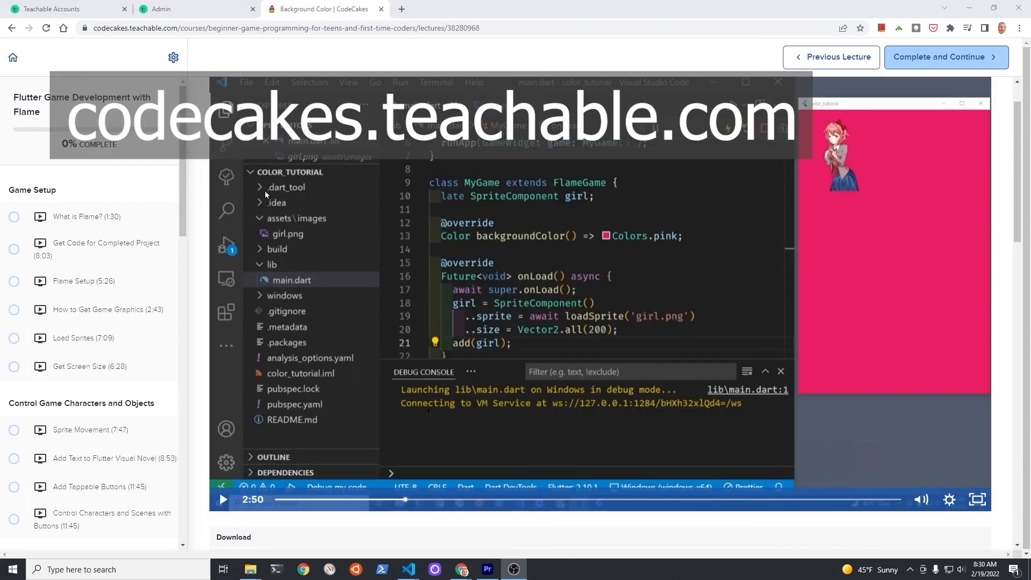
mouse_move(184, 125)
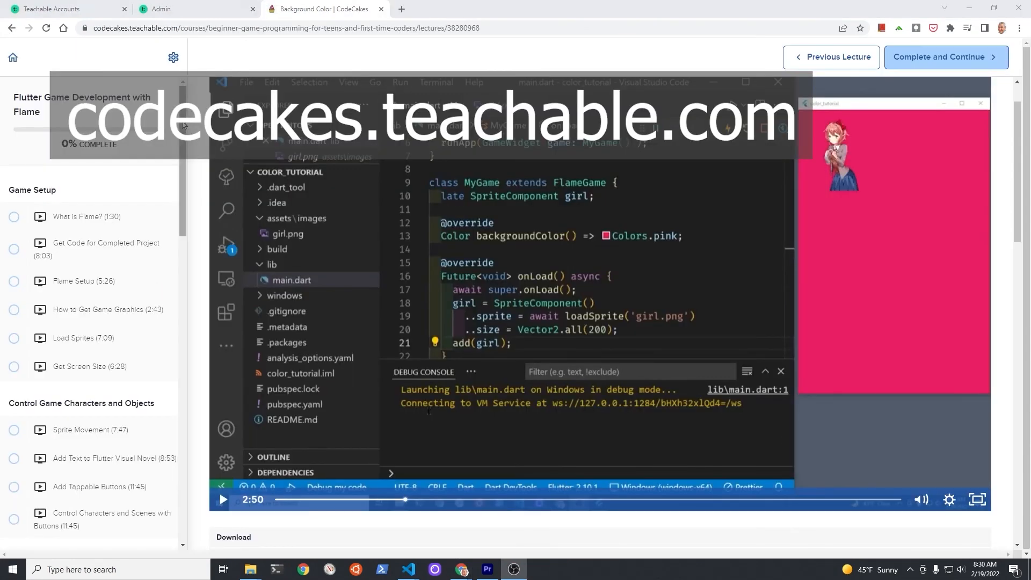
scroll(down, 3)
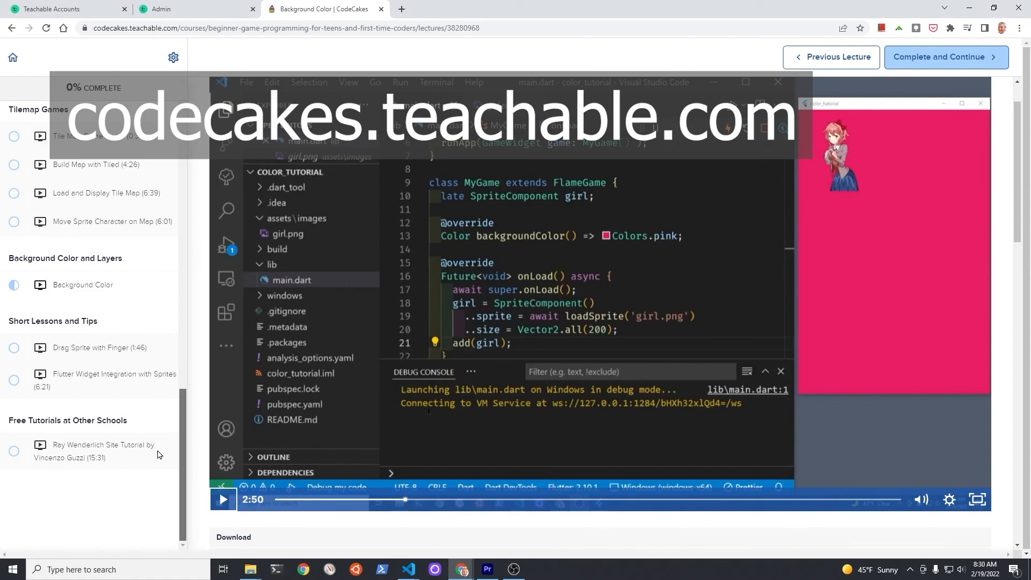